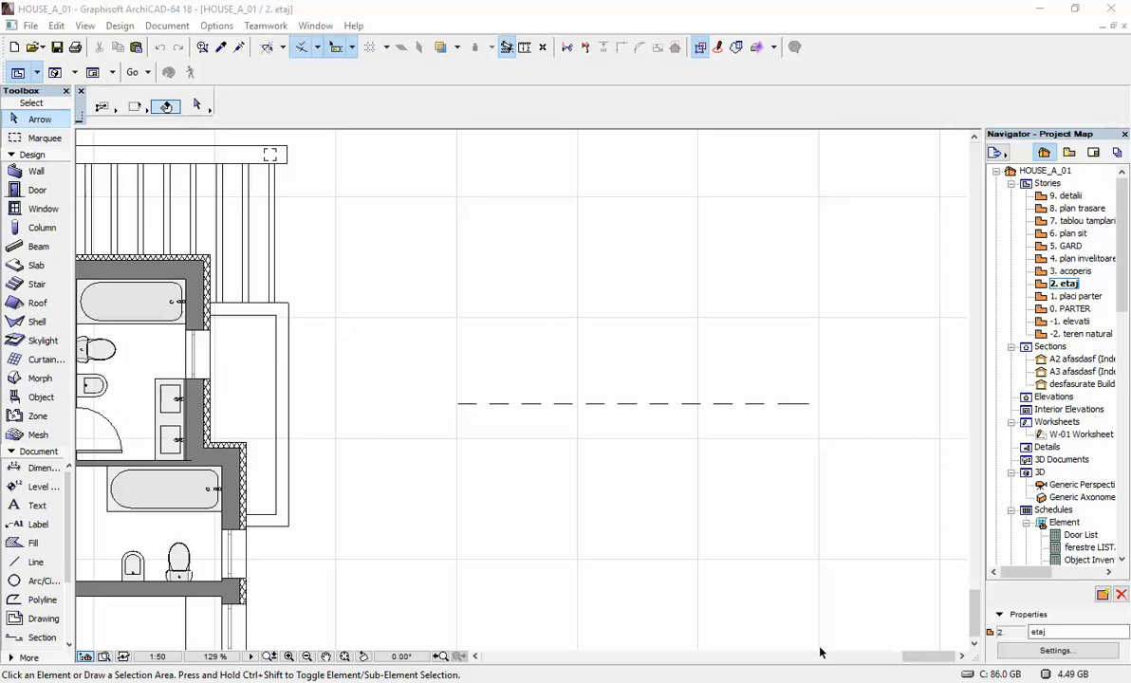
mouse_move(474, 429)
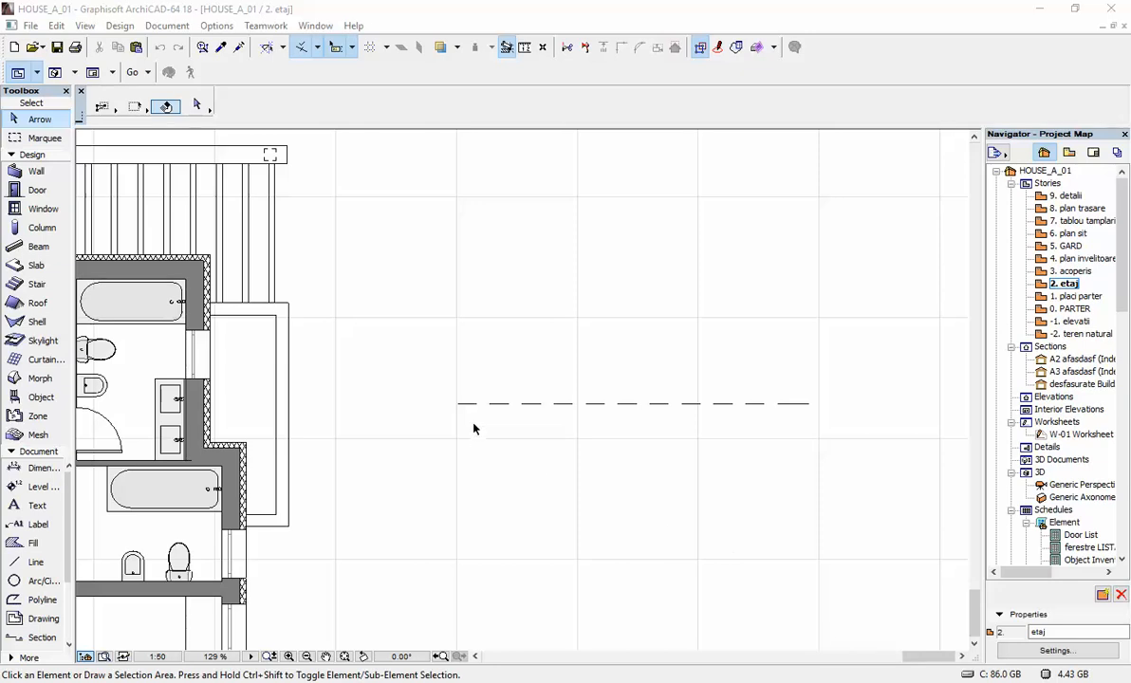
mouse_move(563, 346)
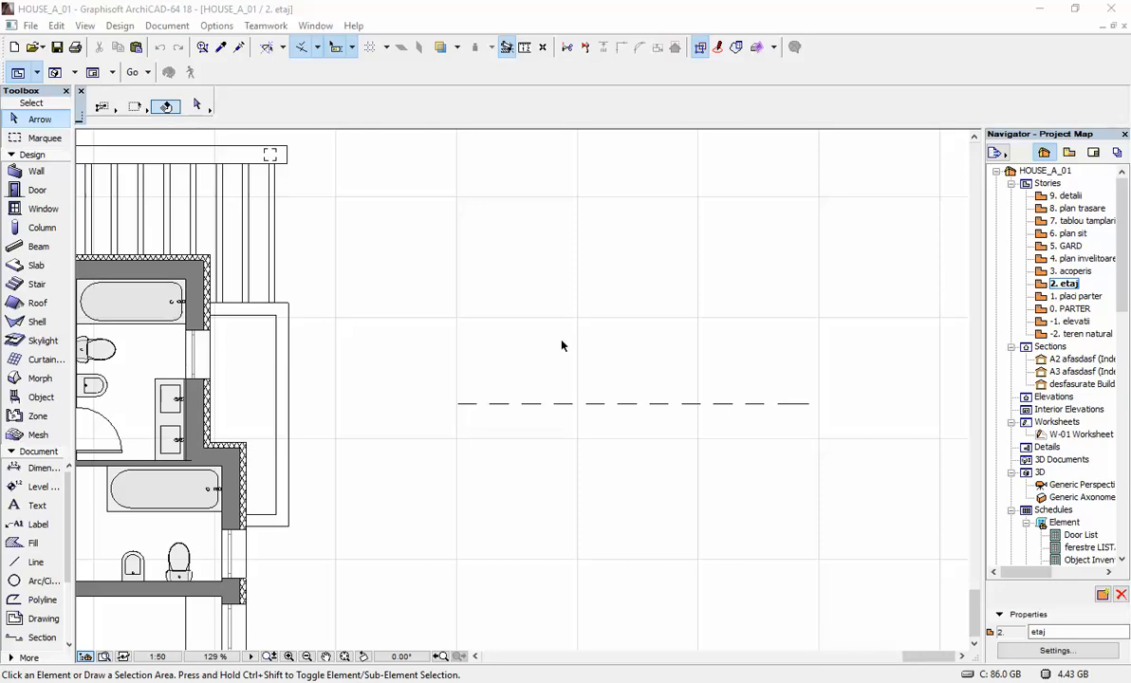
mouse_move(500, 391)
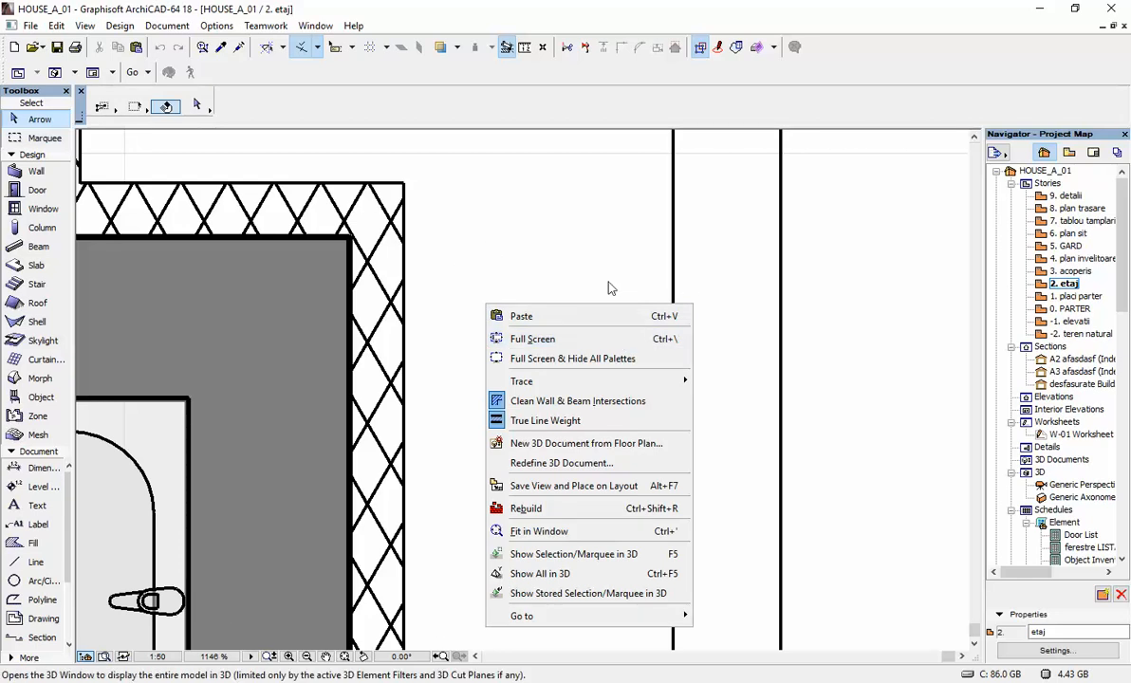
mouse_move(570, 425)
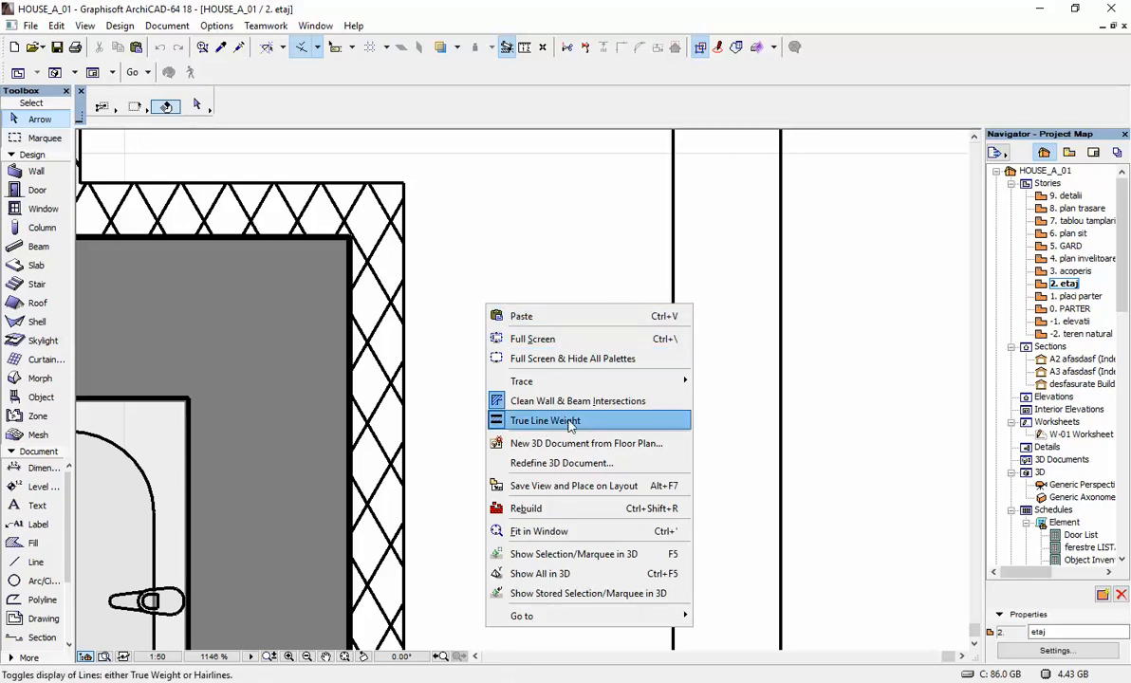
mouse_move(578, 401)
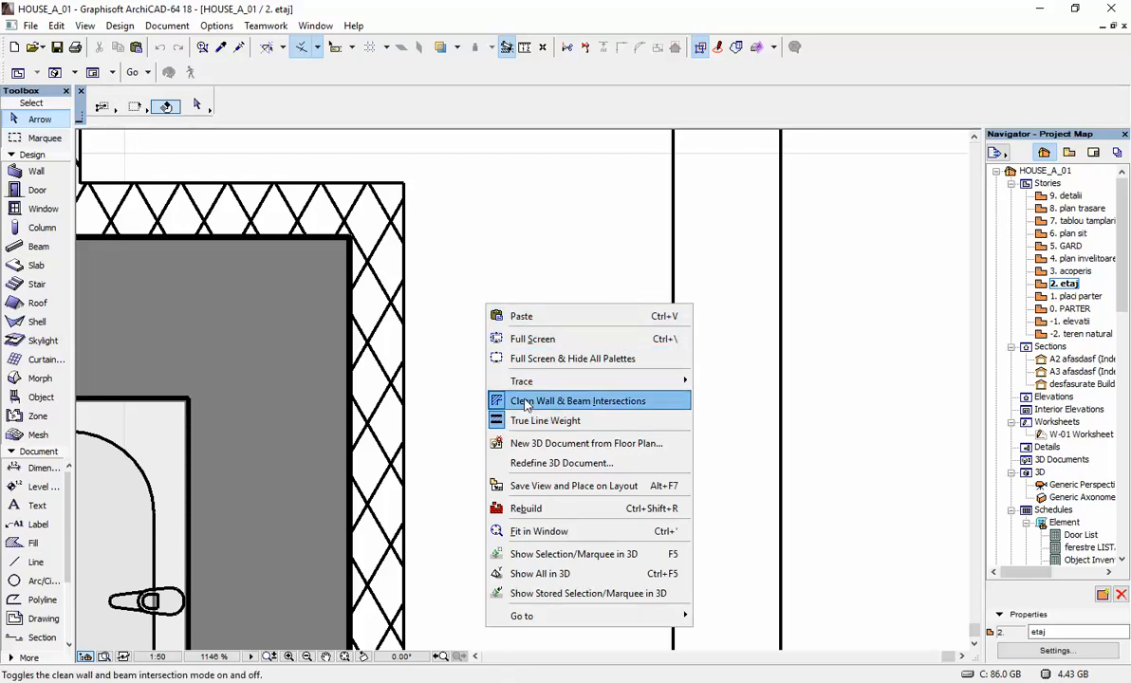
mouse_move(538, 391)
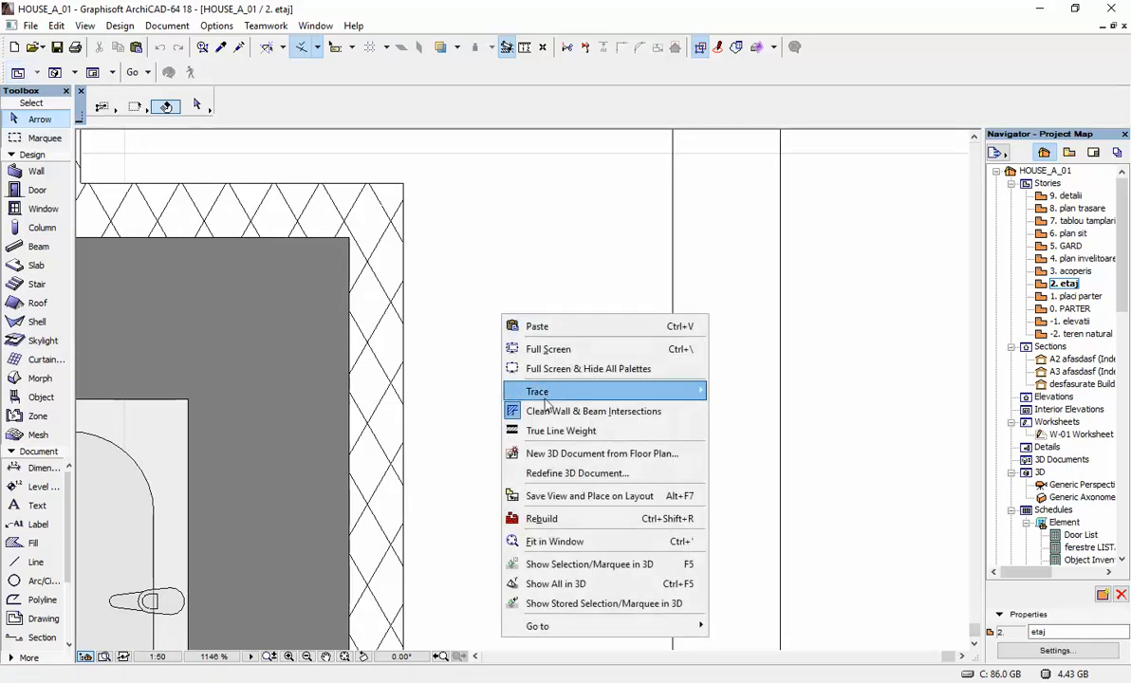
- Turn off True Line Weight so floor plan lines draw as thin hairlines
click(323, 387)
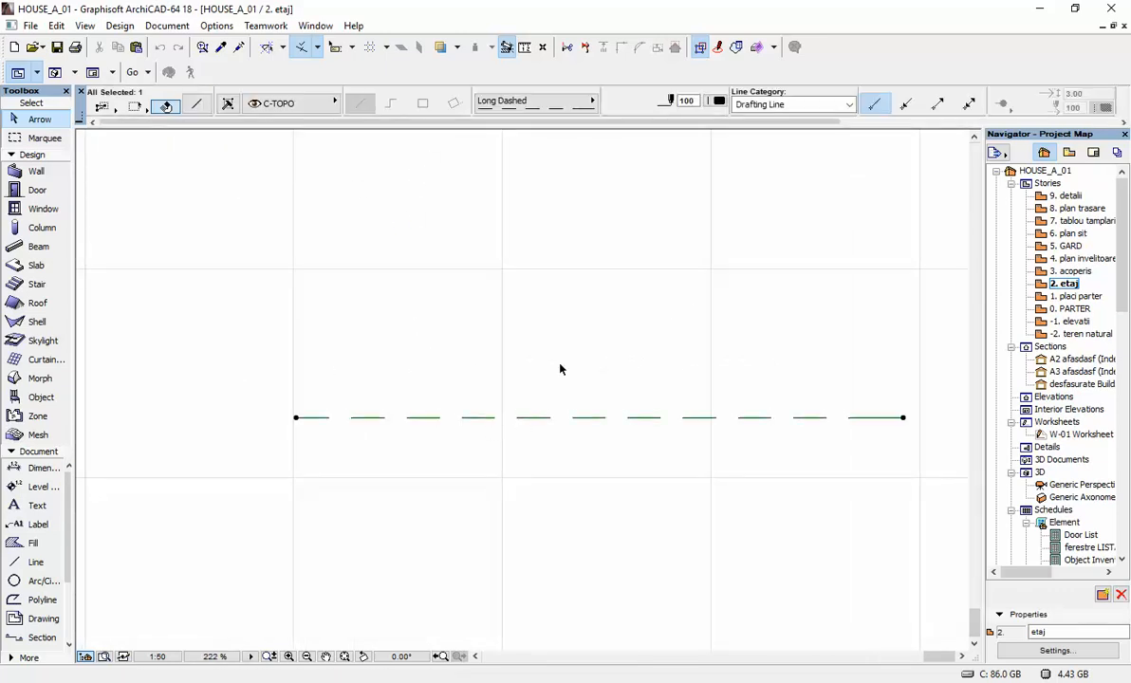
mouse_move(719, 104)
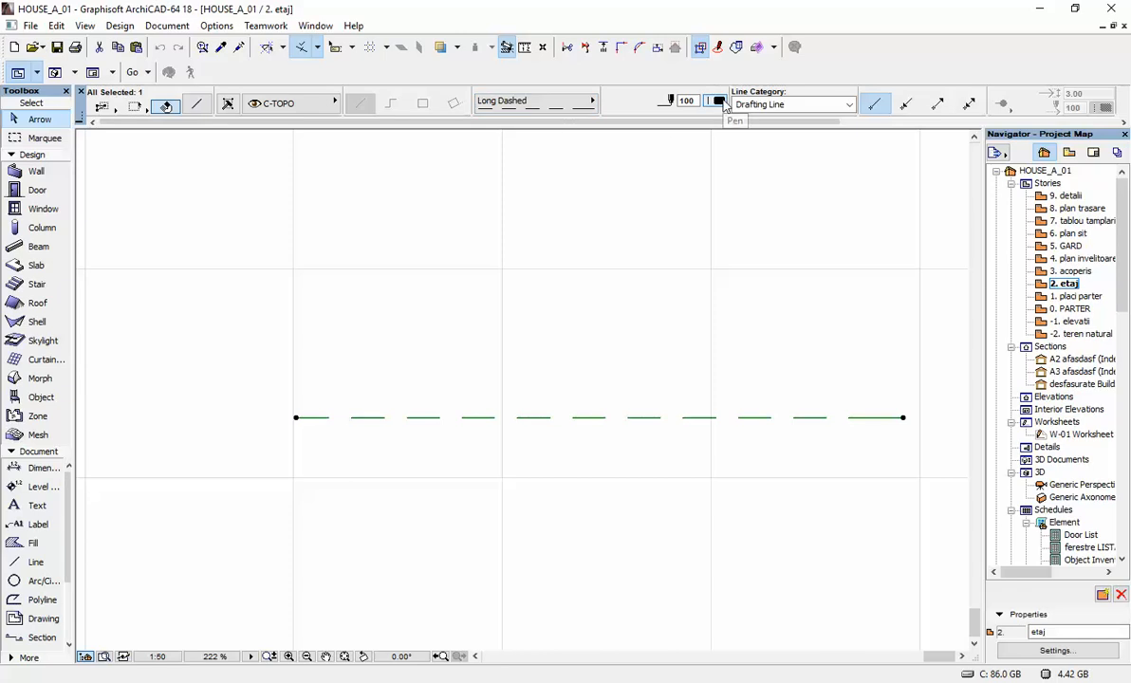
- Check the dashed line's pen in the Info Box pen picker (pen 100, 0.13 mm)
click(718, 104)
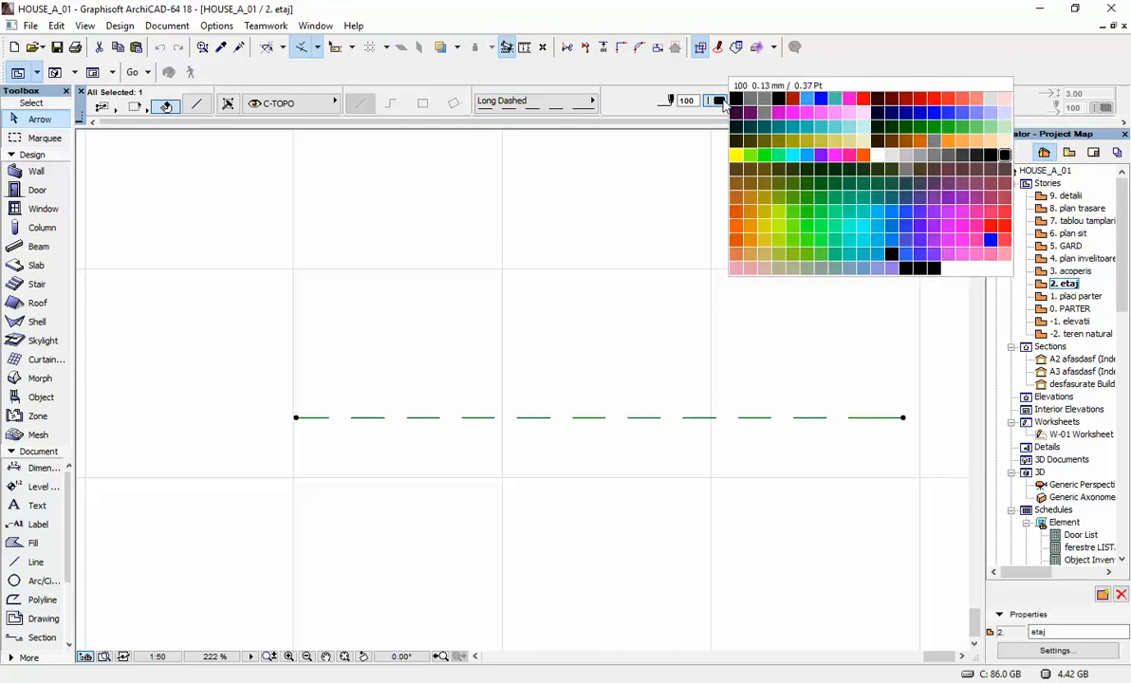
click(822, 127)
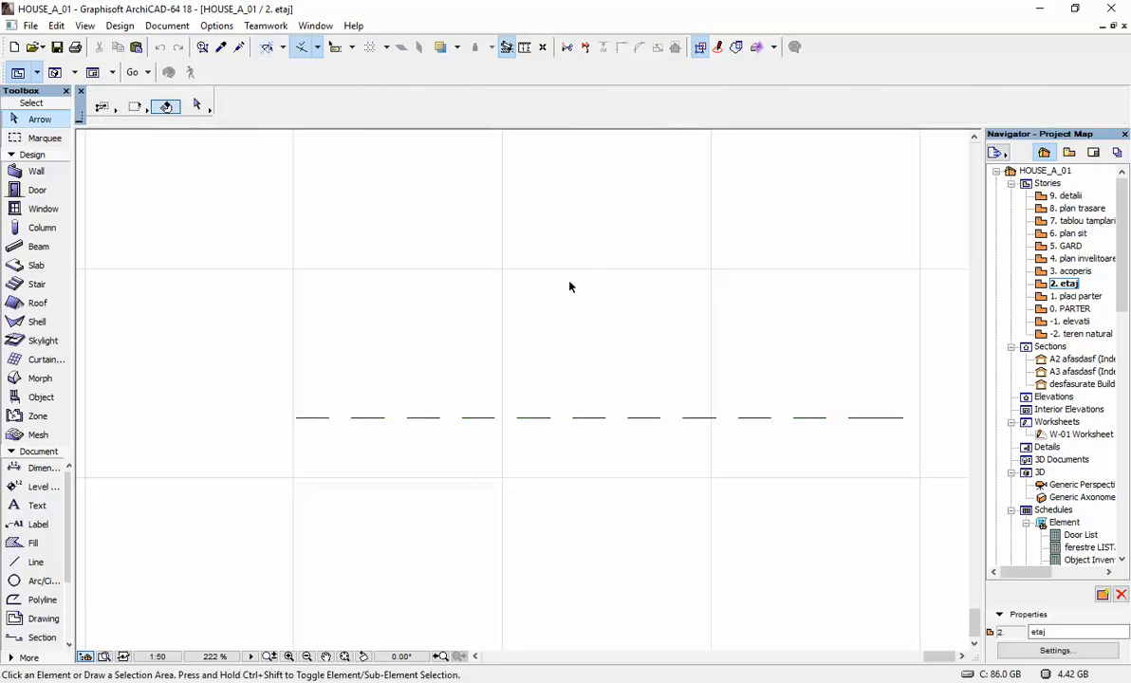
click(216, 25)
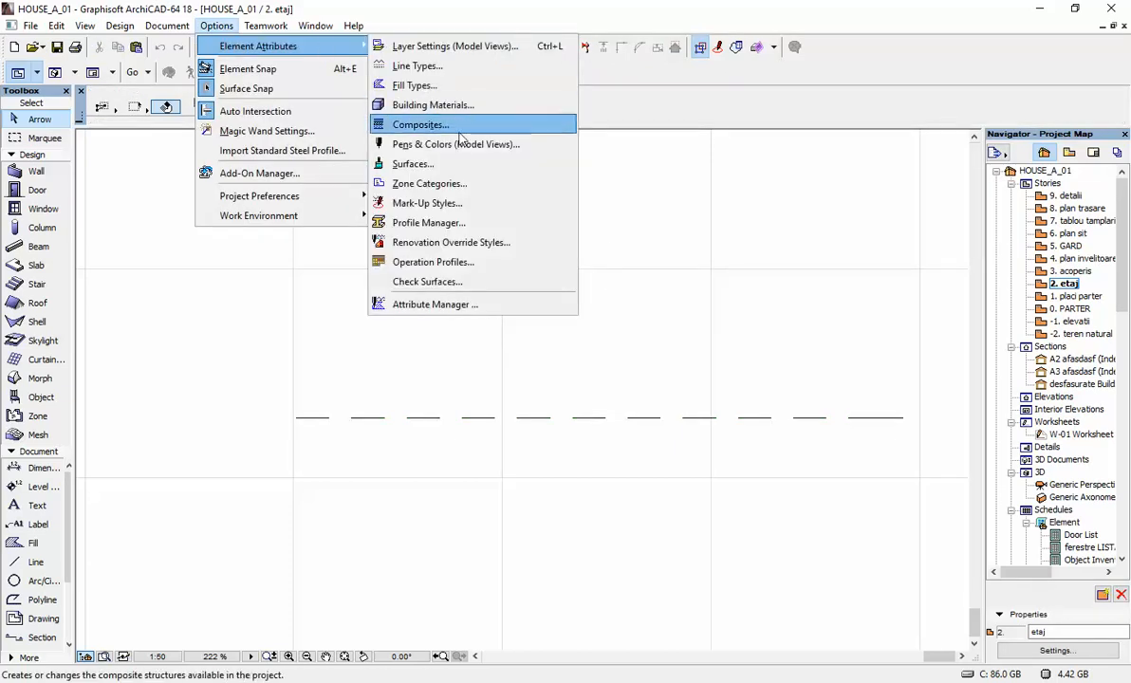
- In Pens & Colors, set pen 200 of the ArchiCAD 9 set to 2.00 mm weight
click(456, 144)
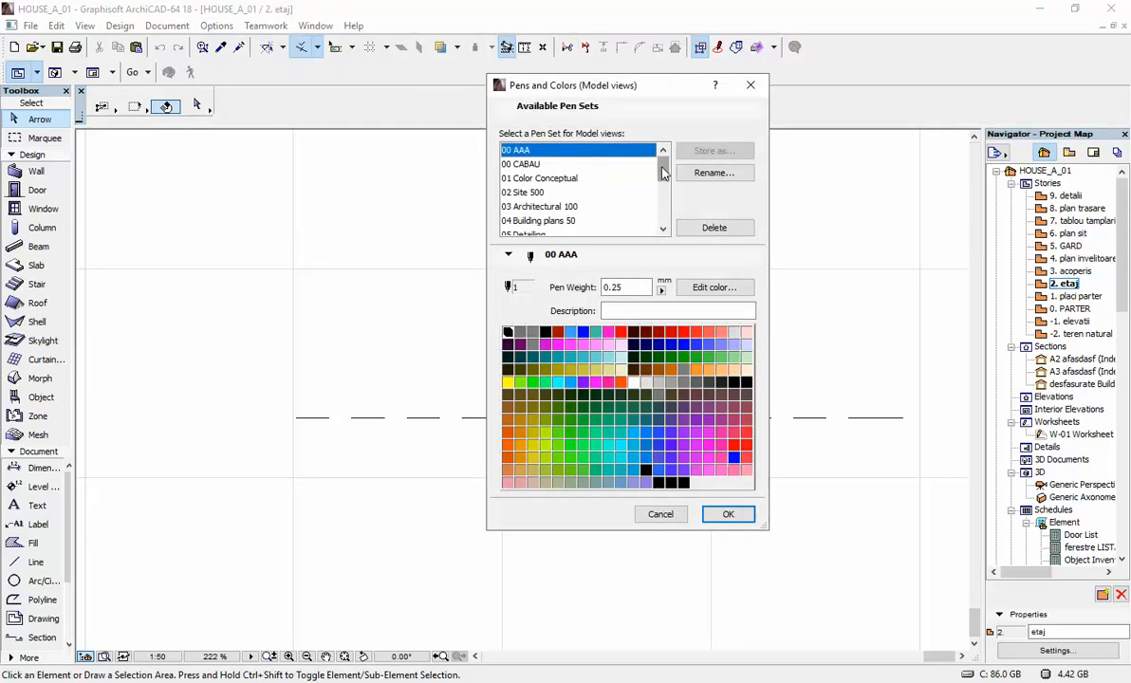
scroll(down, 3)
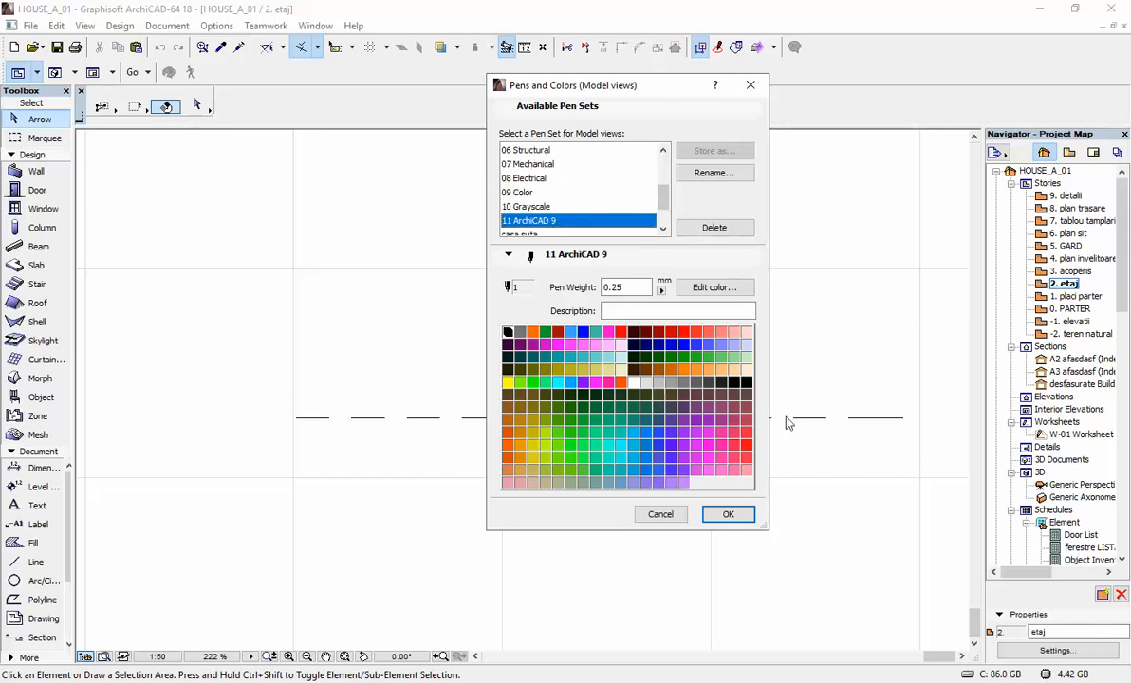
mouse_move(375, 261)
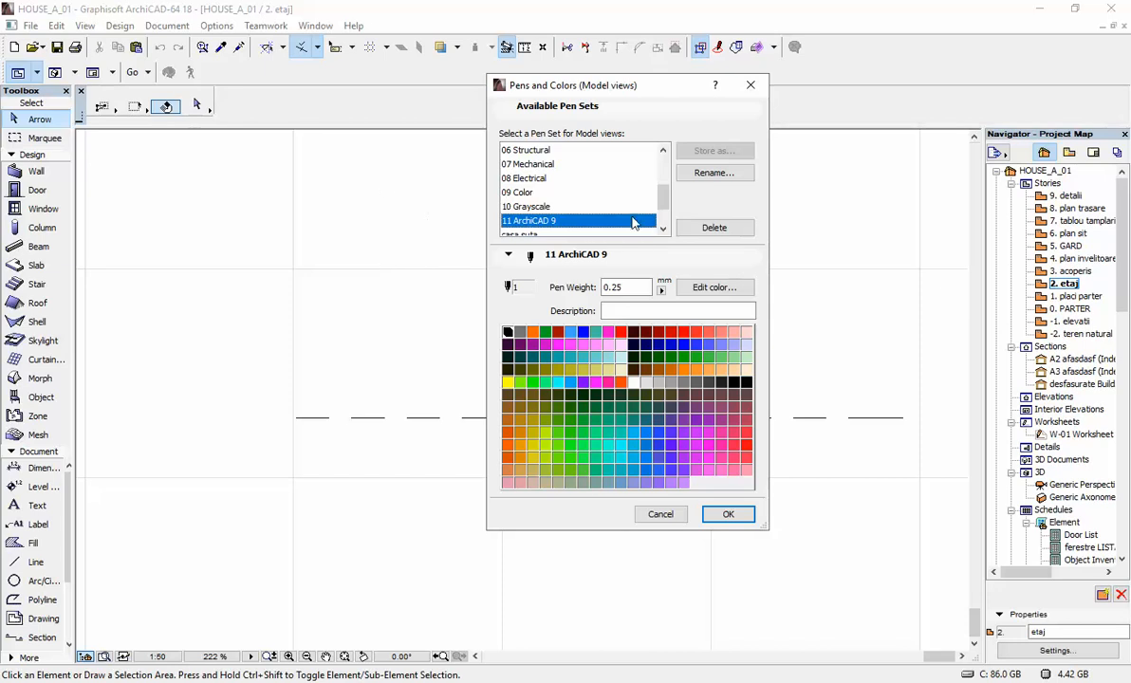
mouse_move(748, 449)
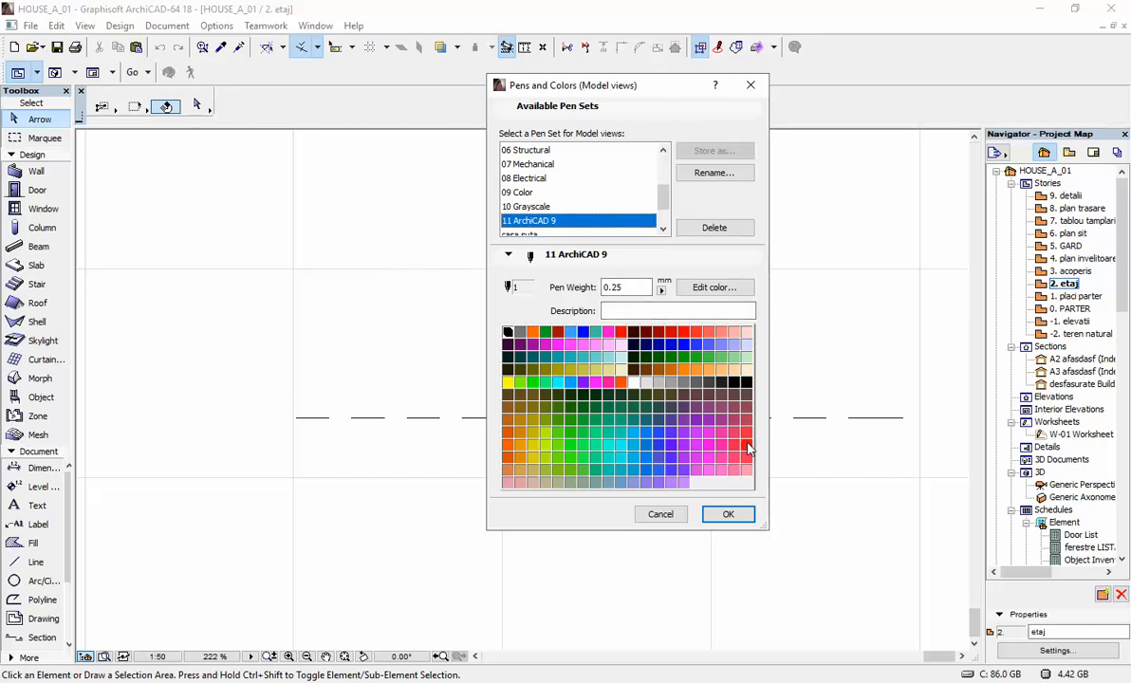
click(747, 446)
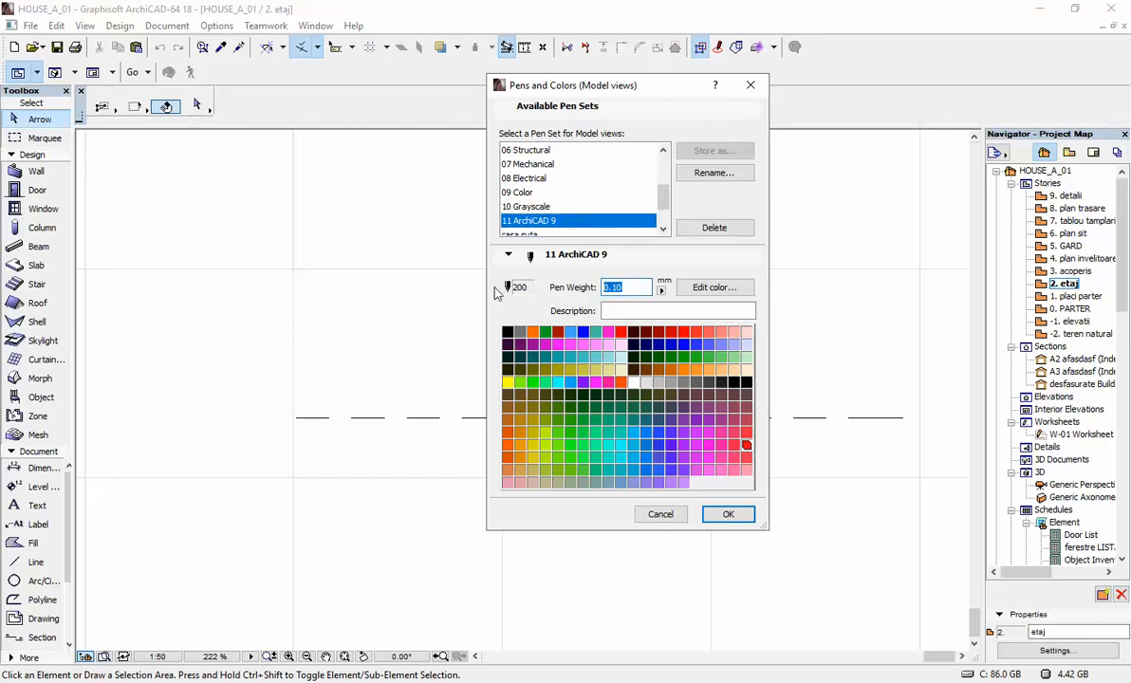
text(2.)
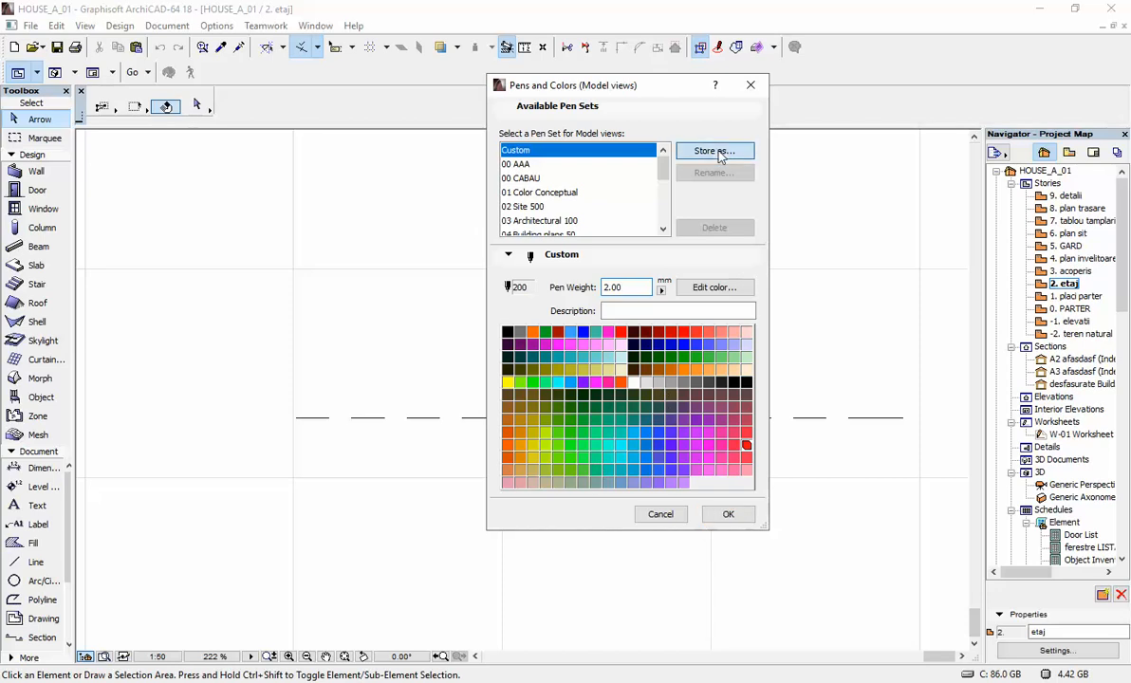
- Overwrite the 11 ArchiCAD 9 pen set with the custom pen weights
click(714, 151)
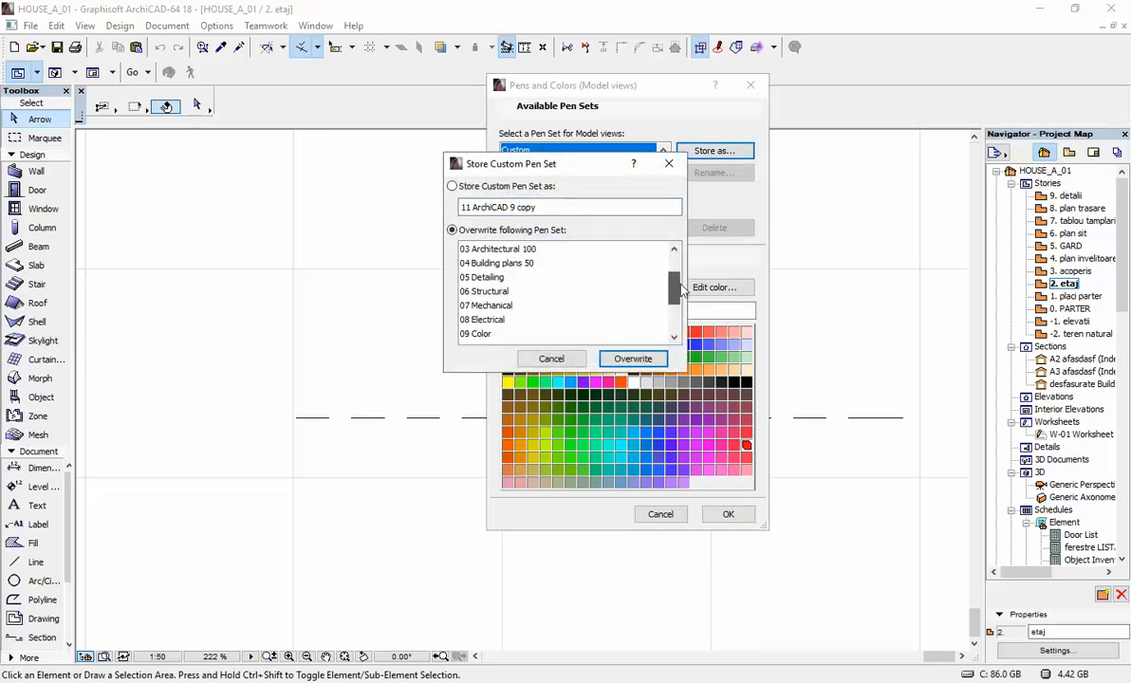
click(487, 305)
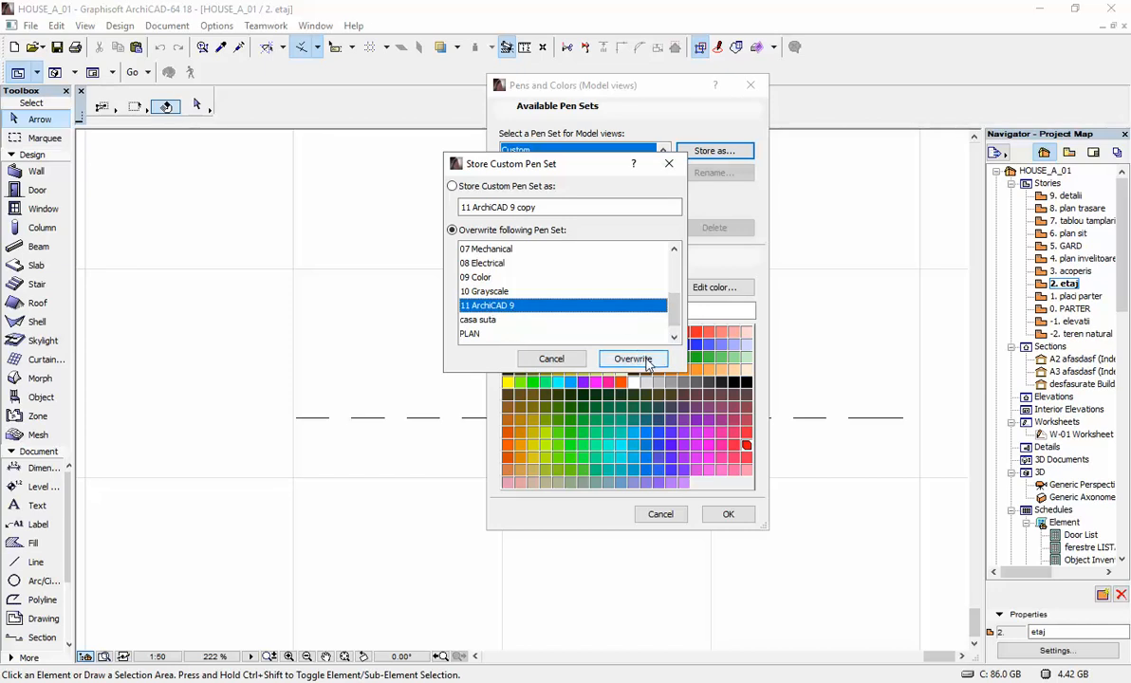
click(633, 358)
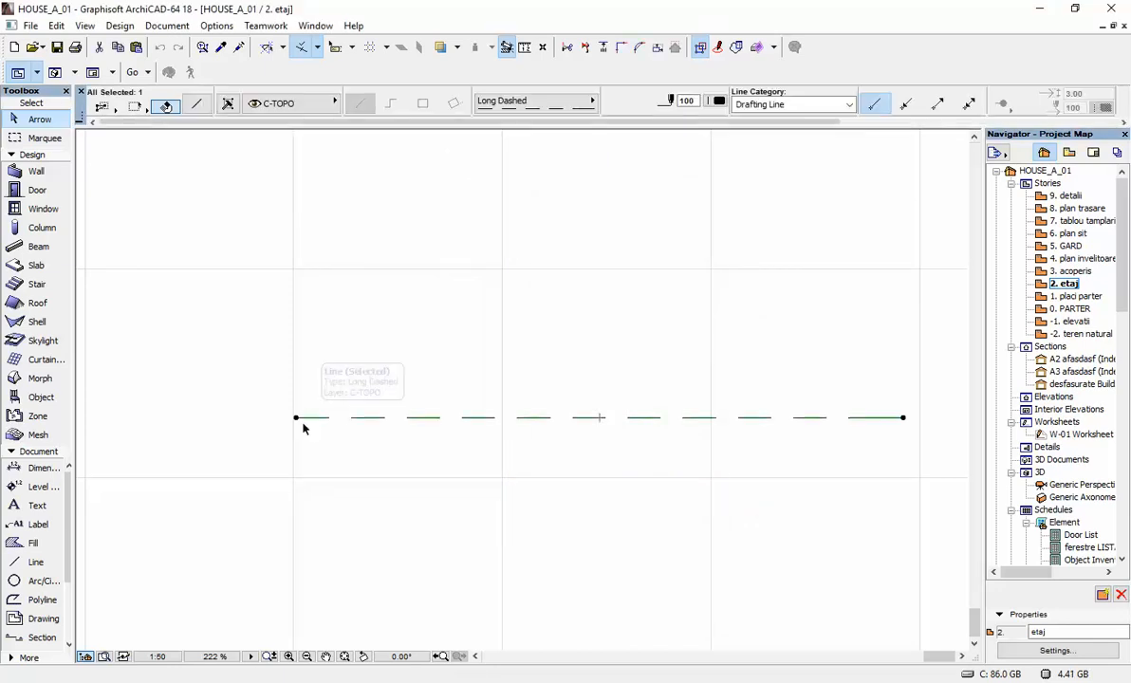
- Deselect the dashed line to see it drawn as thick red dashes
click(718, 100)
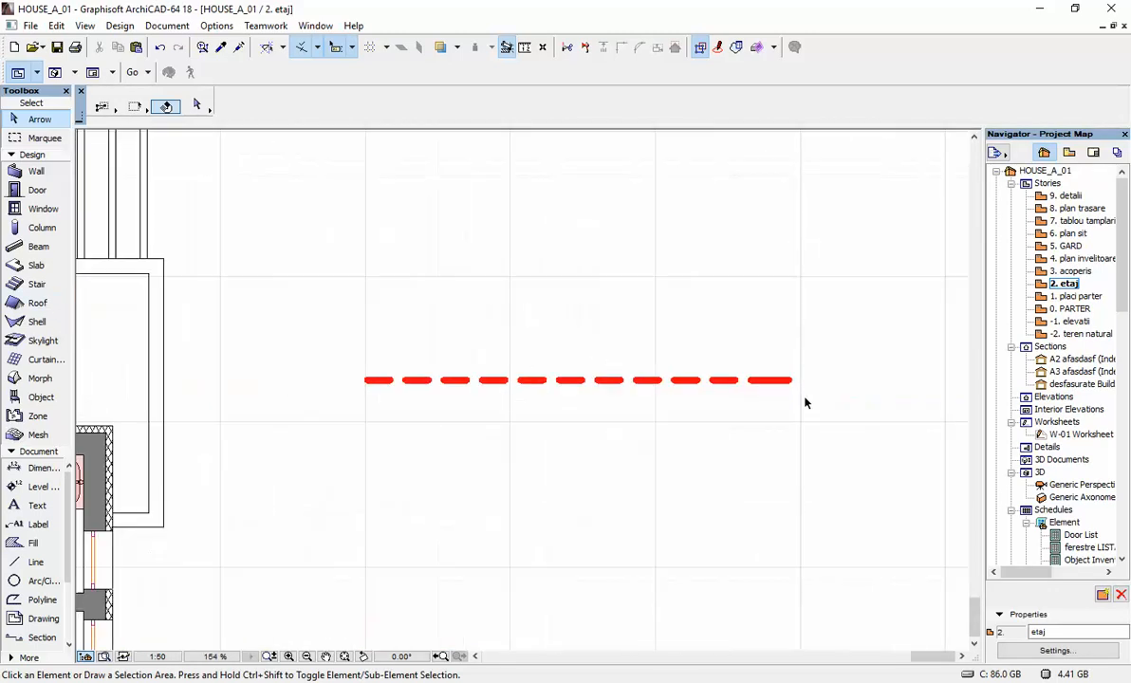
click(217, 25)
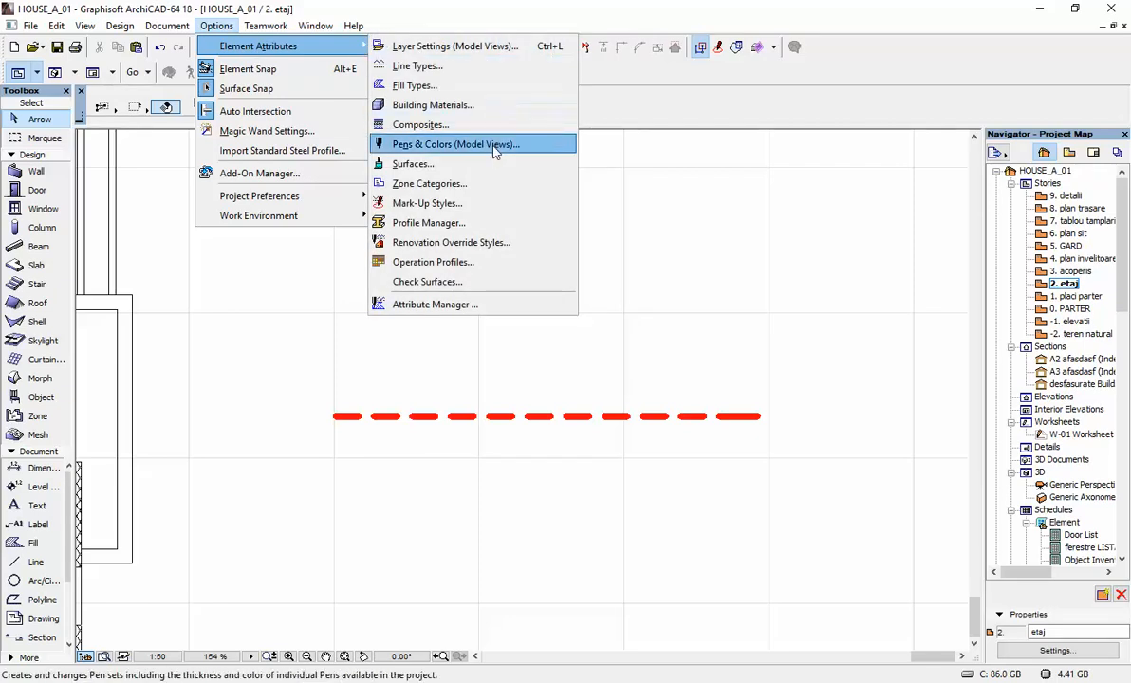
- In Pens & Colors, set pen 87's weight to 5.00 mm
click(454, 143)
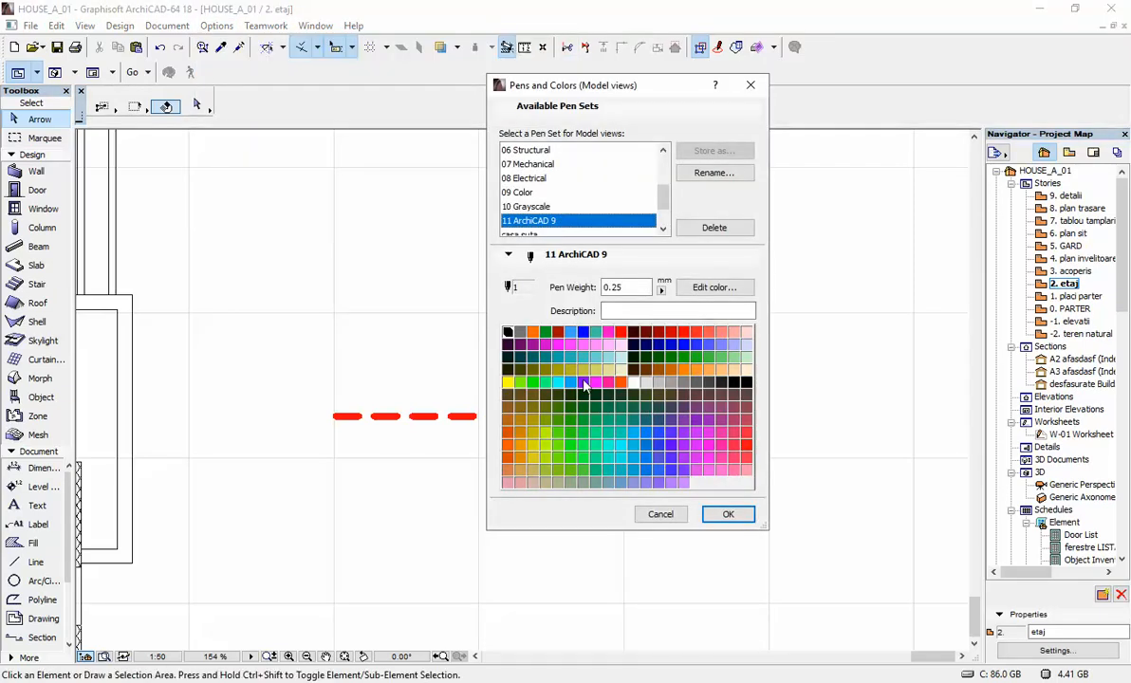
click(583, 382)
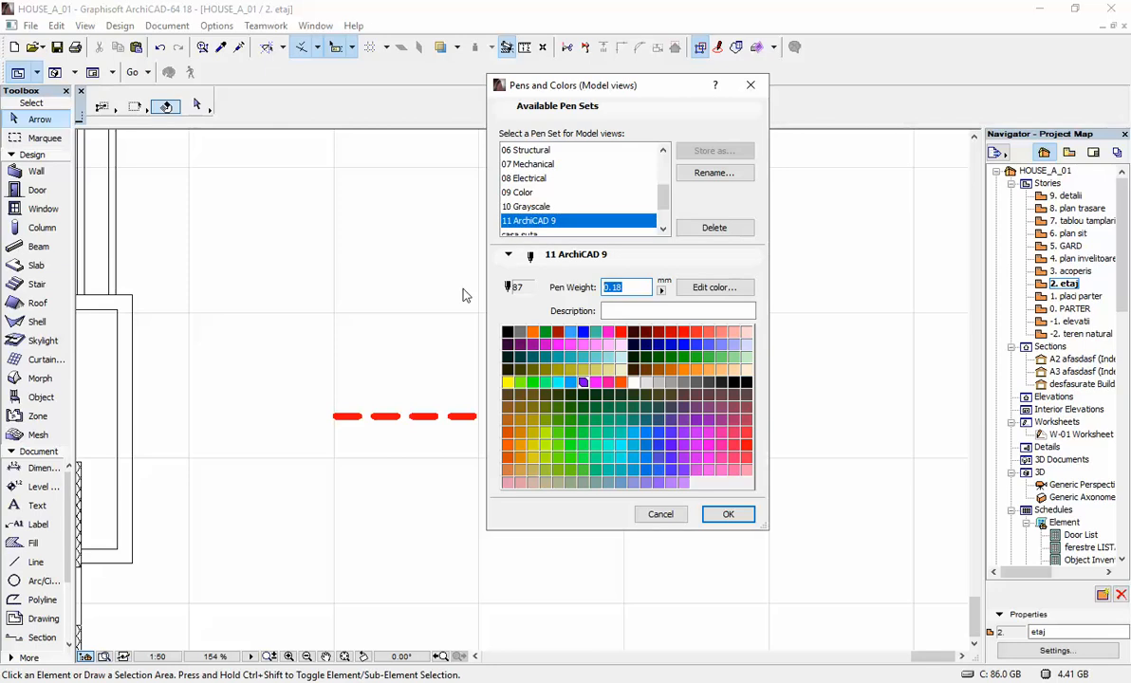
text(5.00)
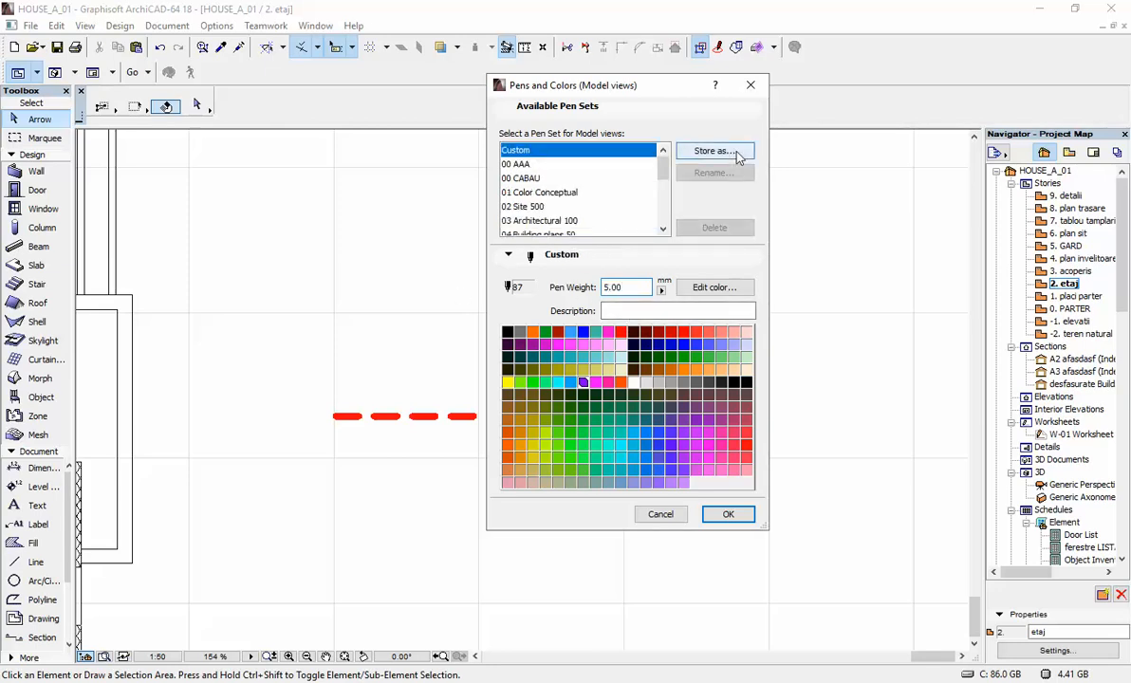
- Store the pens over the 11 ArchiCAD 9 pen set and close the dialog
click(714, 151)
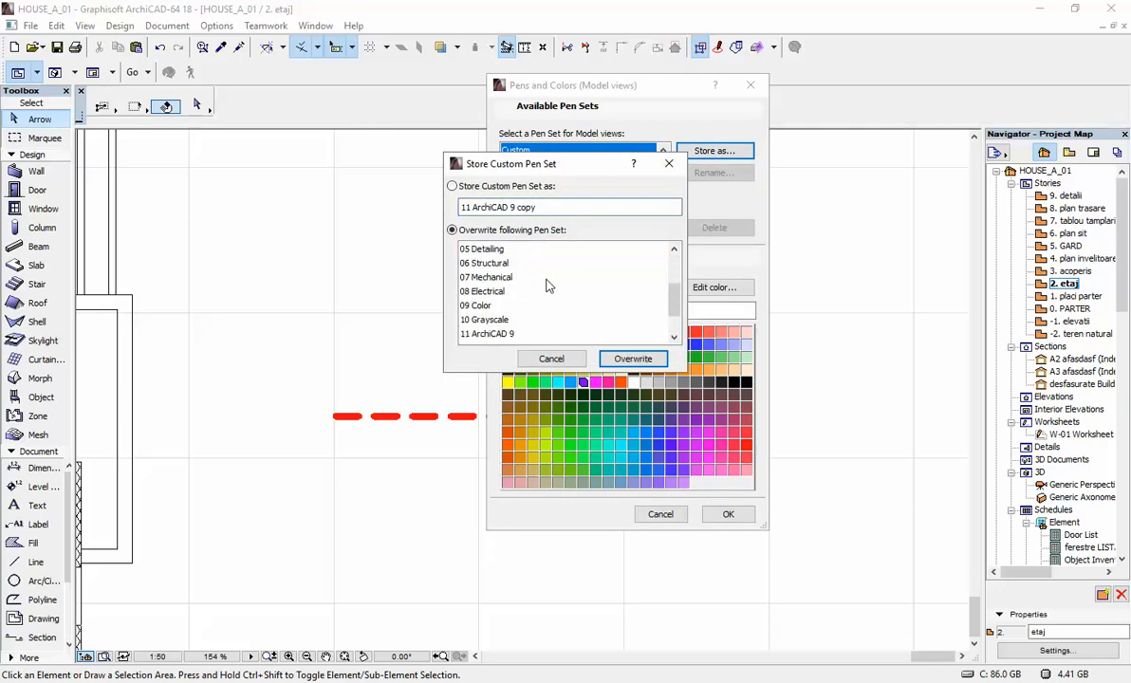
click(486, 334)
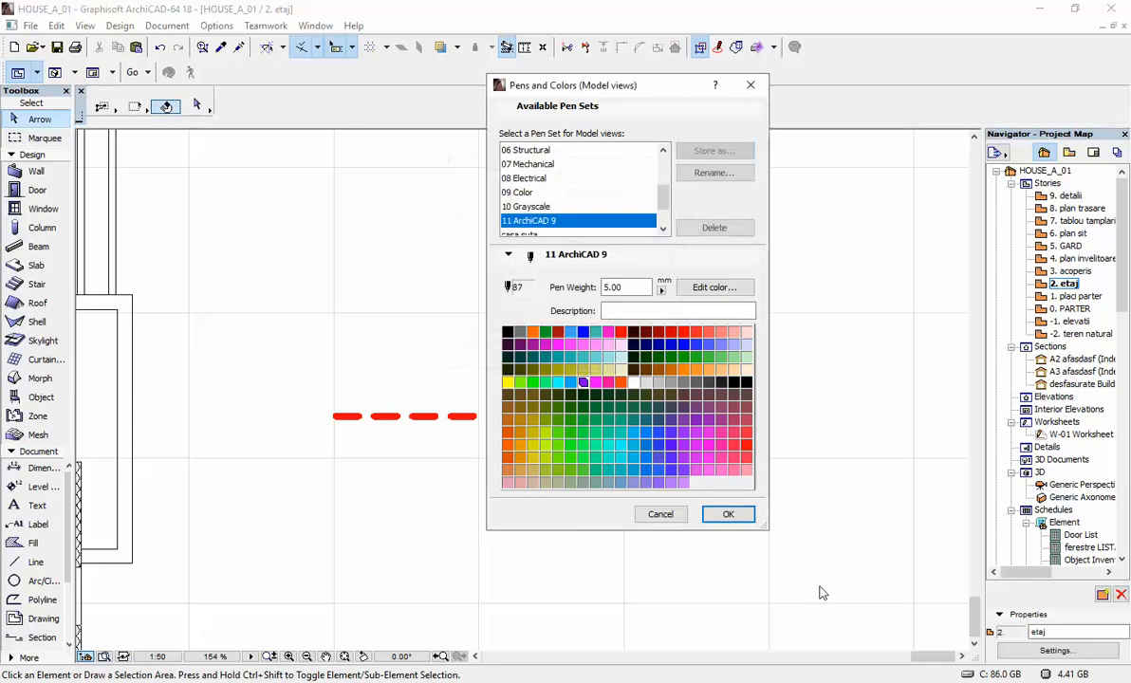
click(728, 514)
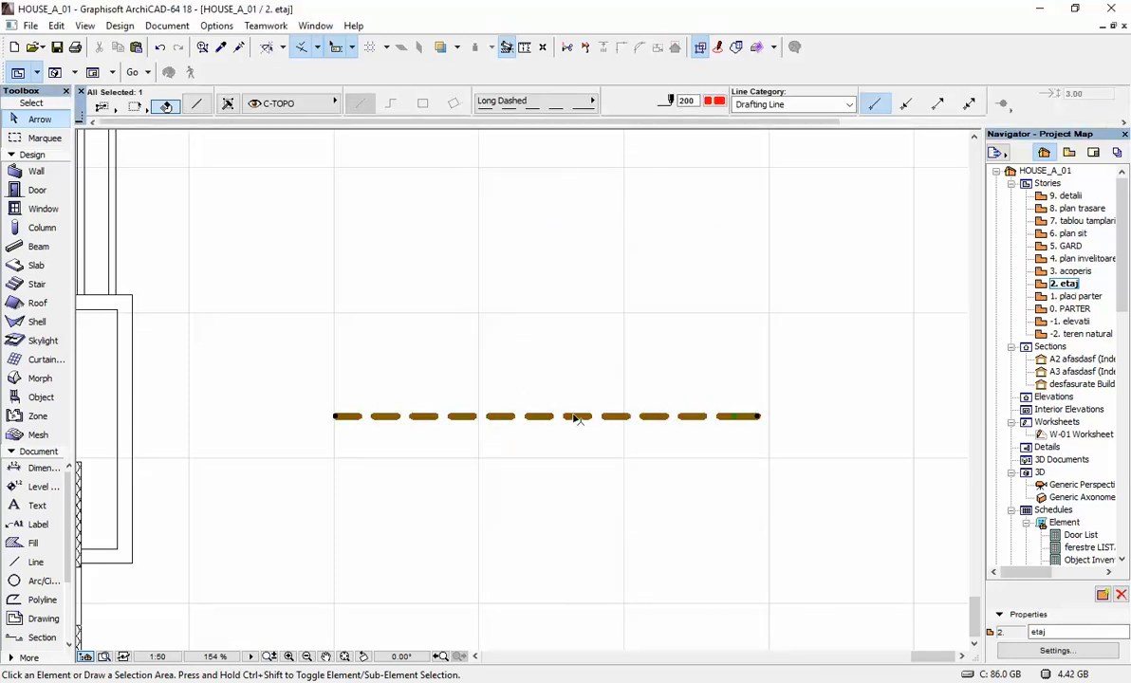
- Assign pen 87 to the dashed drafting line and deselect it to show thick purple dashes
click(717, 101)
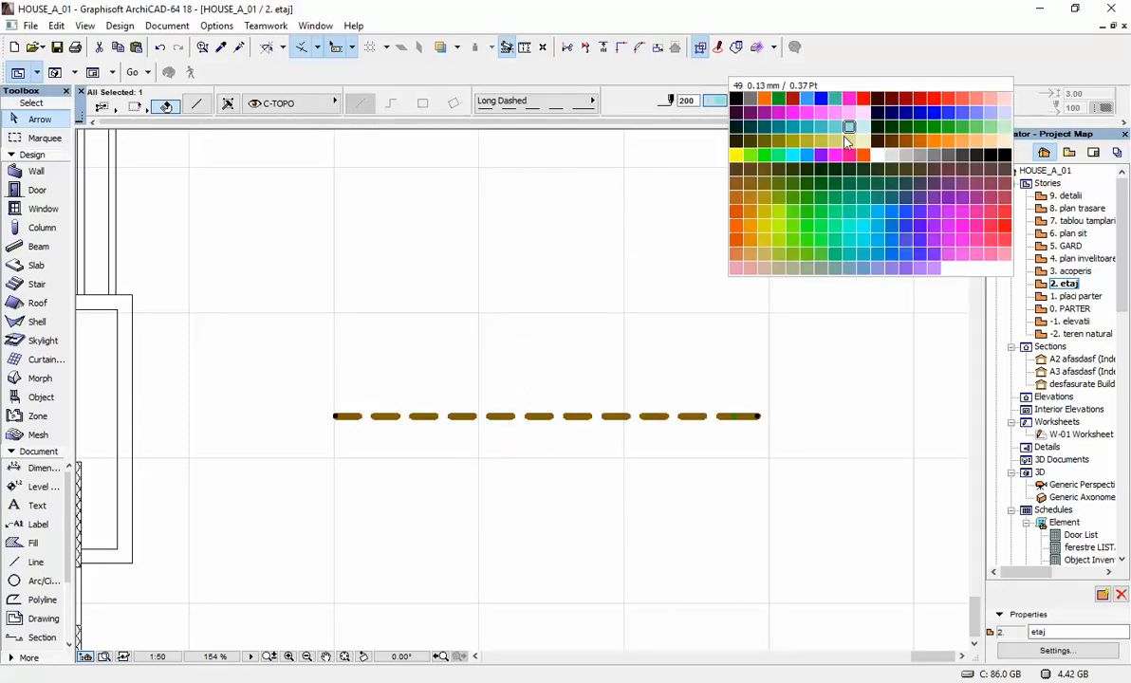
click(849, 126)
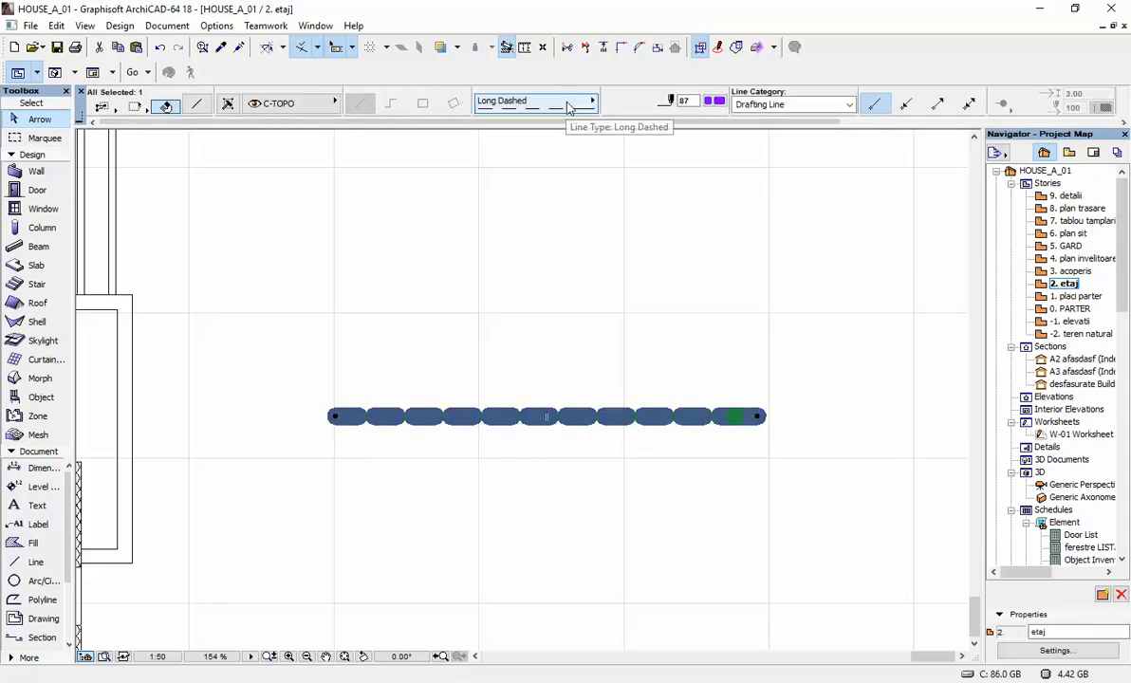
click(591, 100)
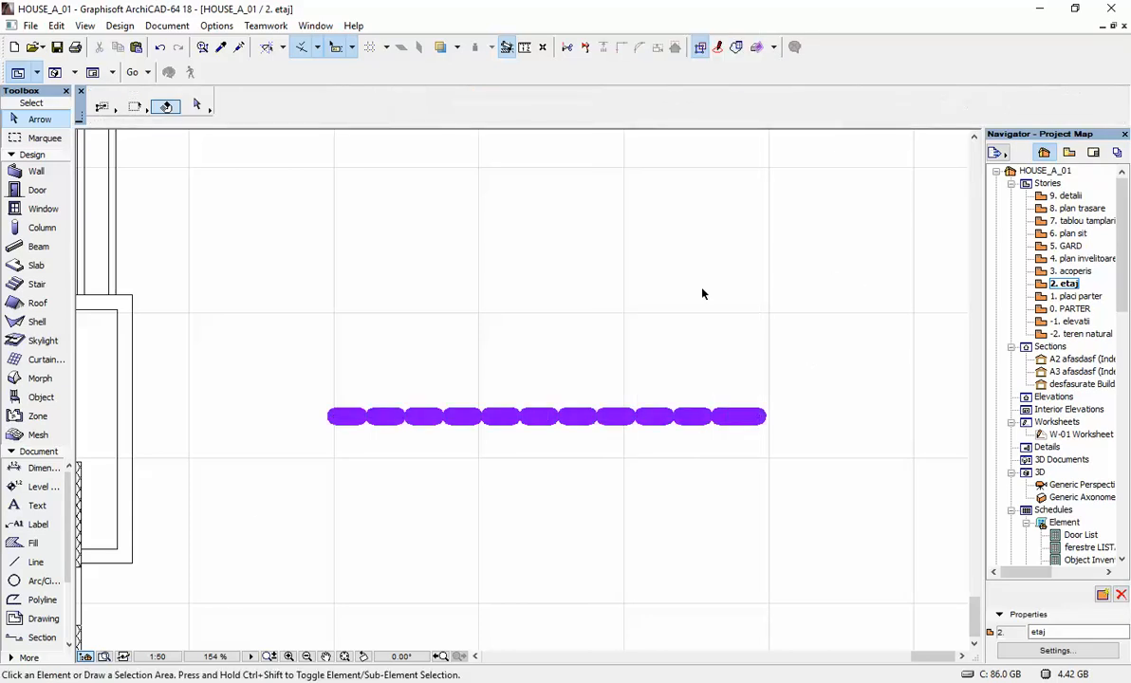
mouse_move(453, 436)
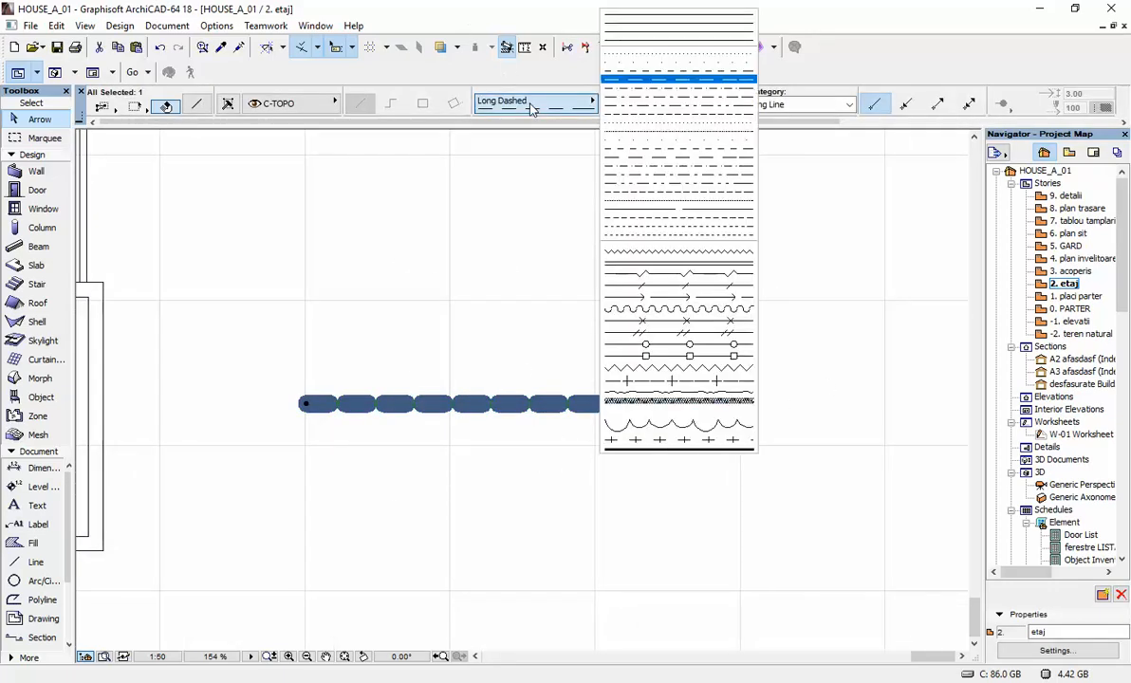
- Change the purple line's type from long dashes to the cross-symbol line type
click(679, 409)
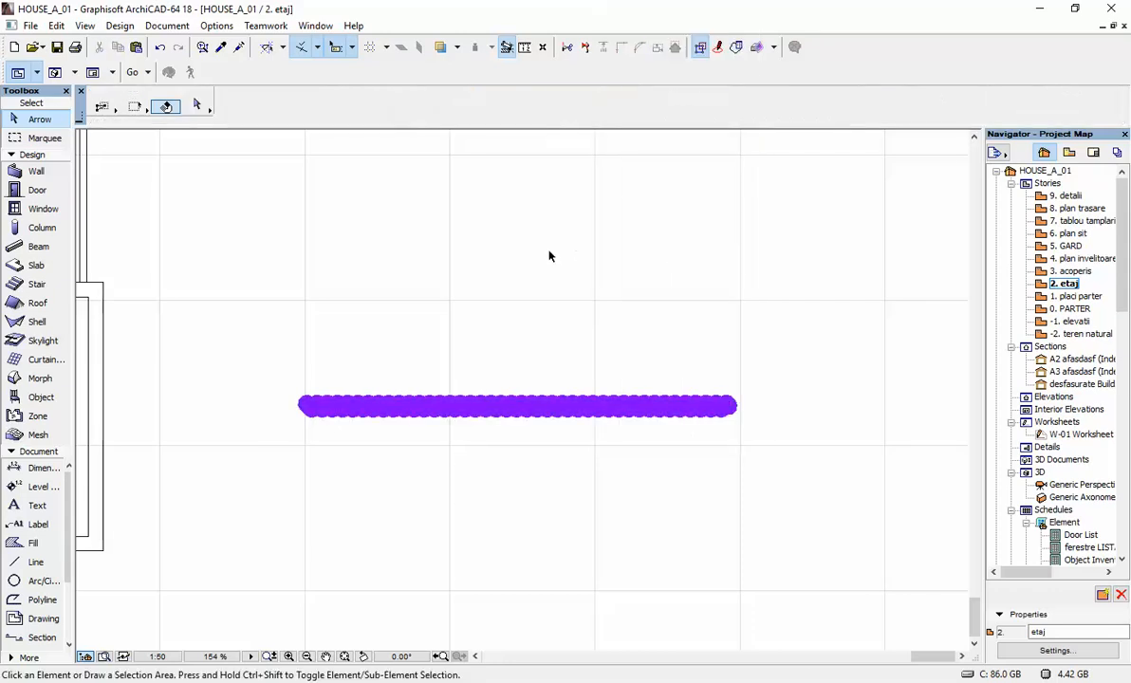
click(516, 406)
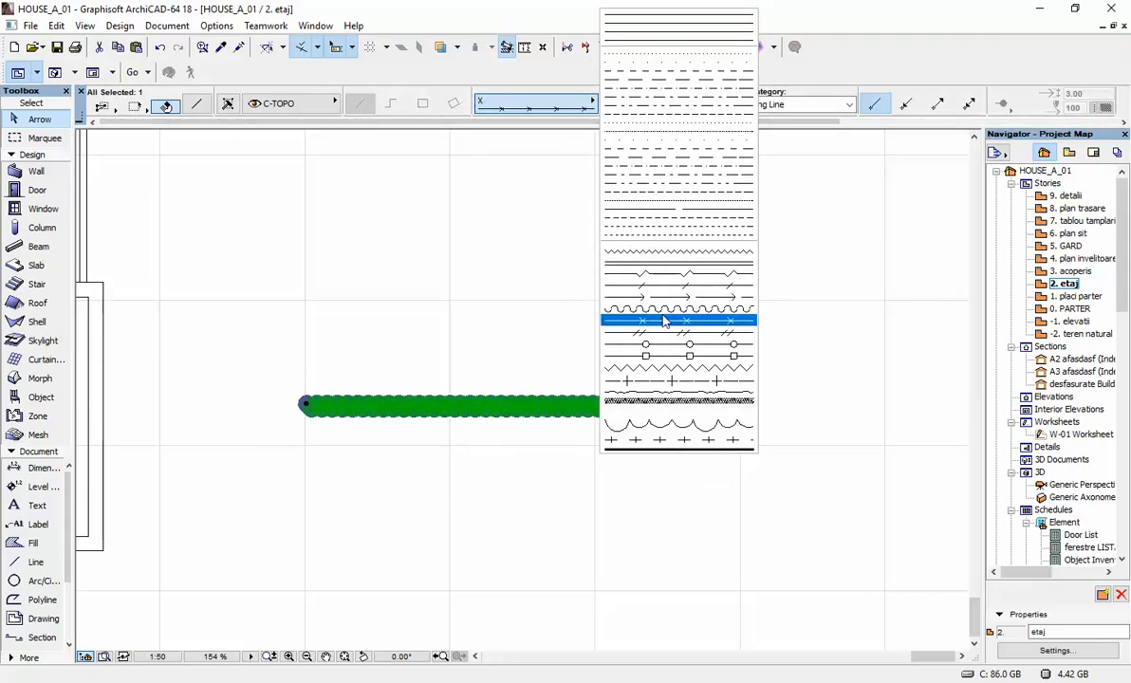
click(678, 321)
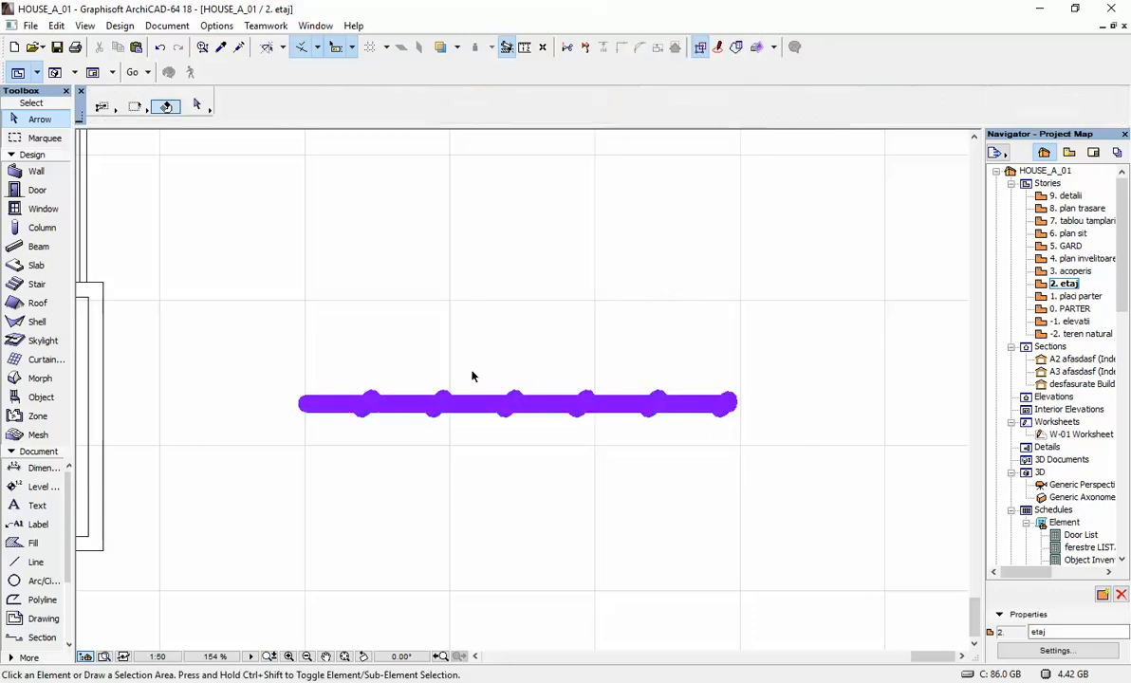